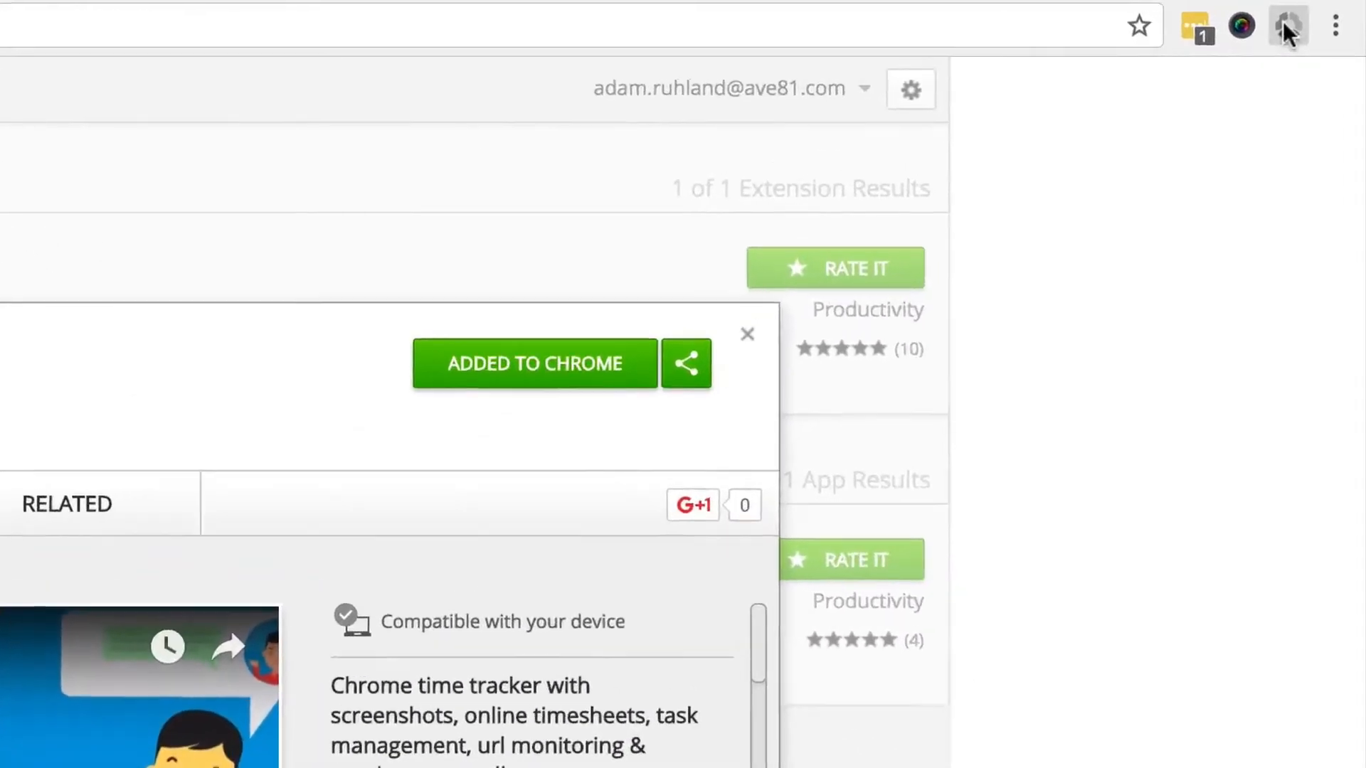
Step: Start the Hubstaff extension timer on the Beta project from the Chrome toolbar
left_click(1288, 26)
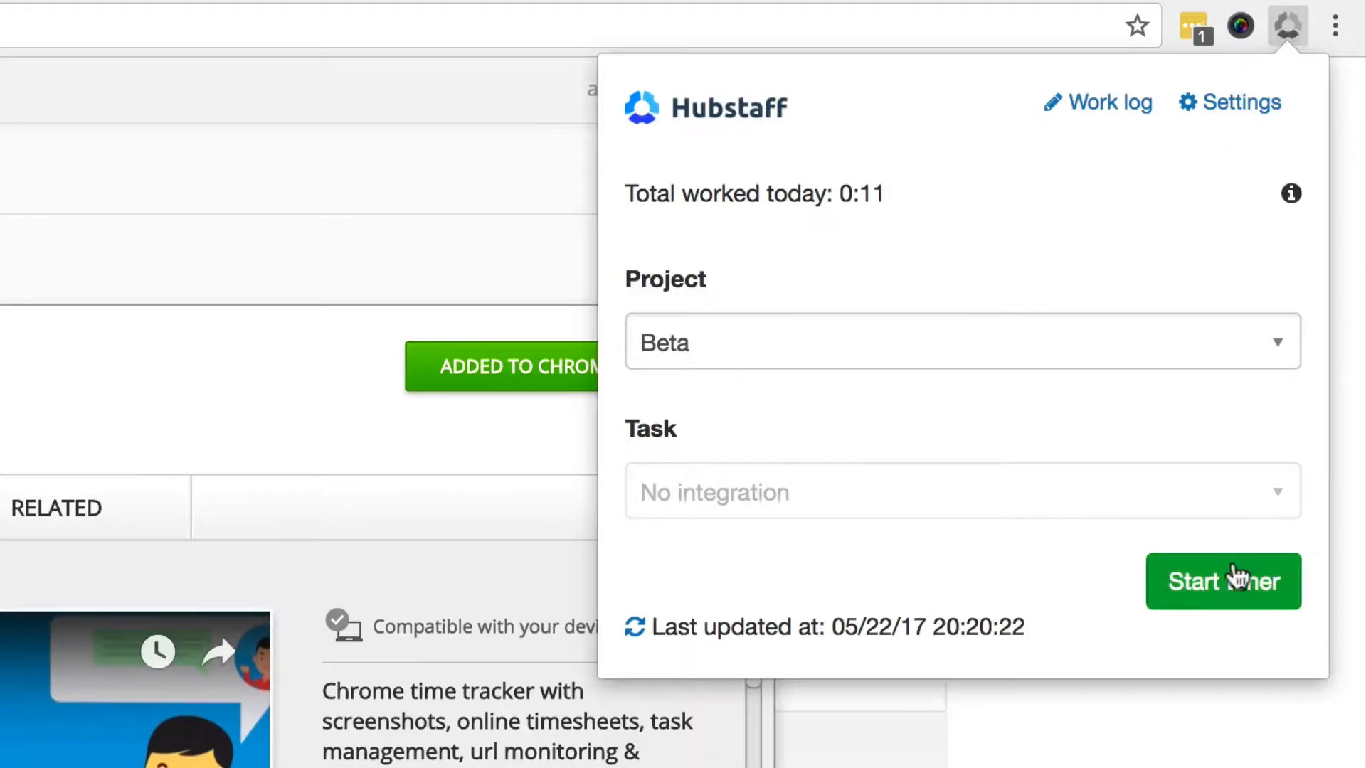
left_click(1222, 581)
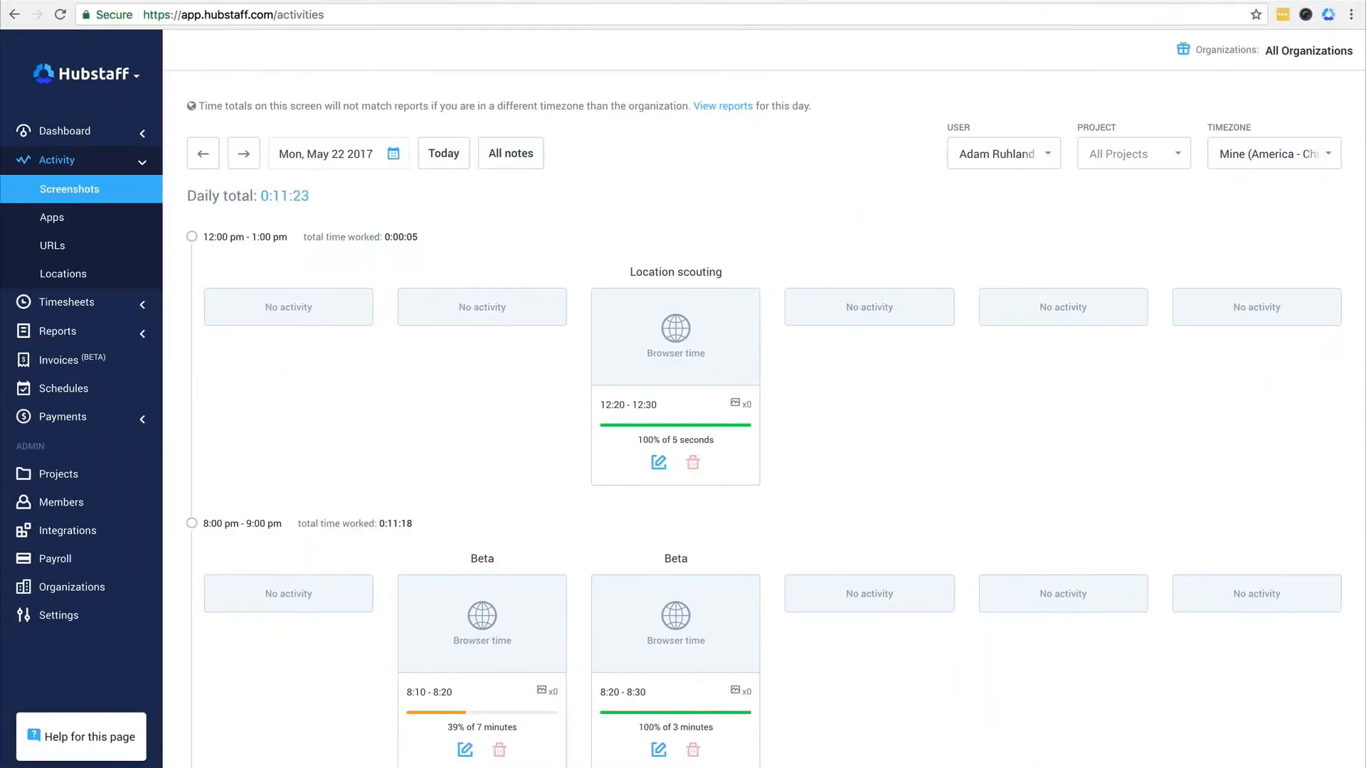
Step: Start a Hubstaff timer from the Trello card 'Video Idea'
scroll("down", 3)
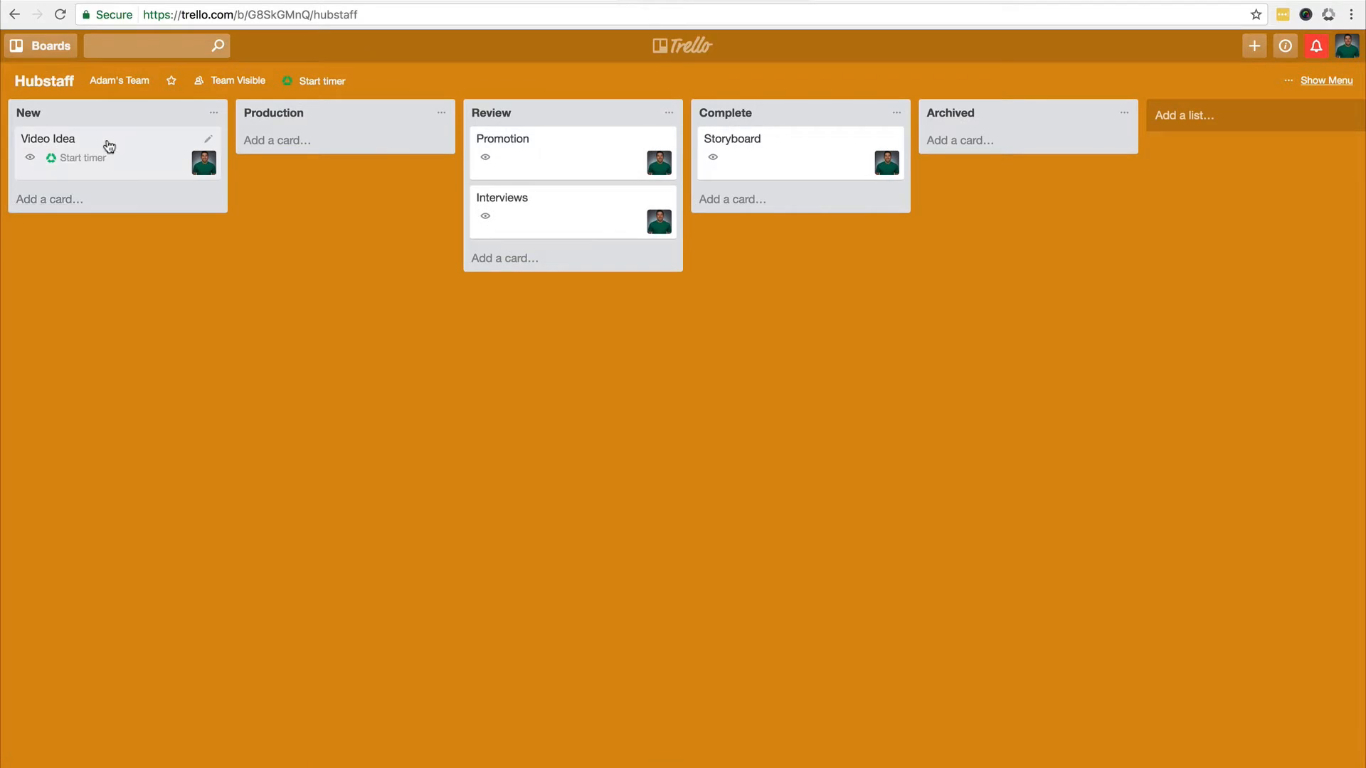
left_click(47, 138)
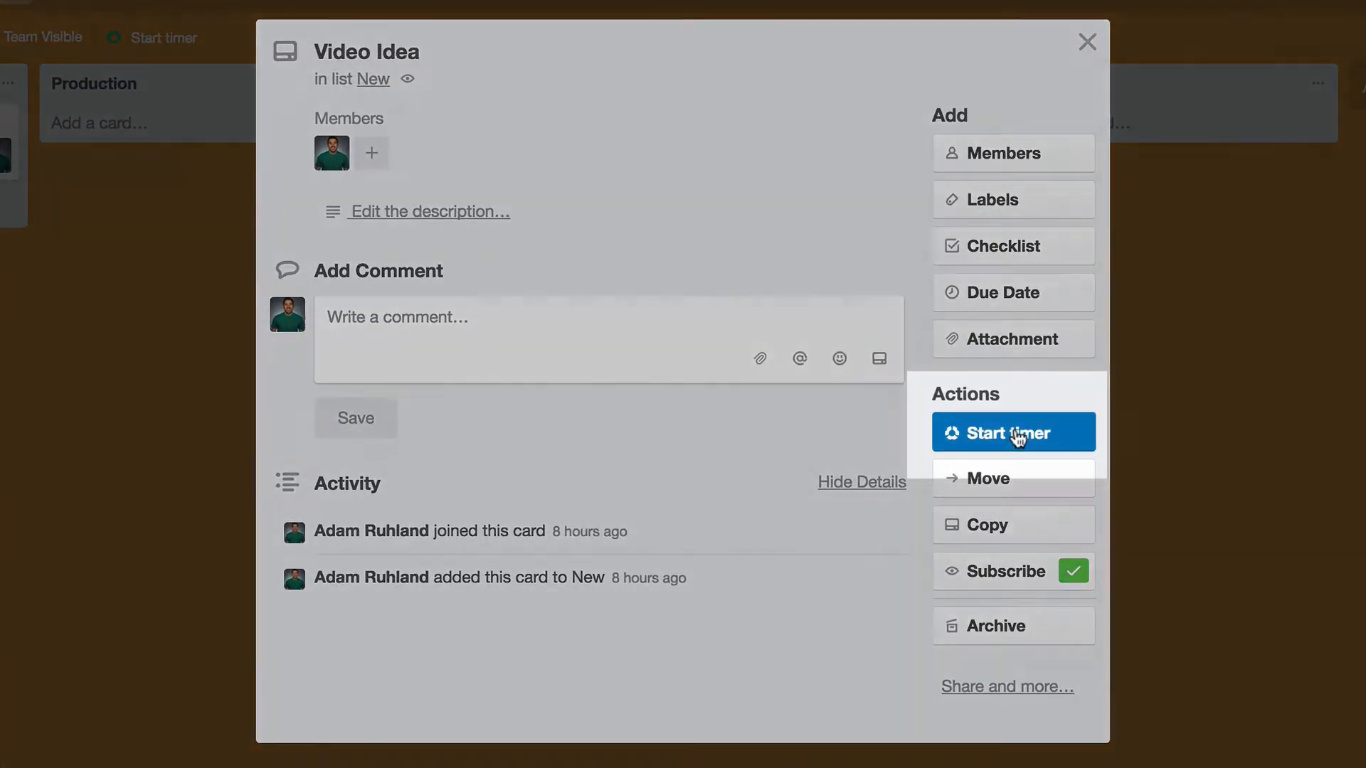
left_click(1013, 432)
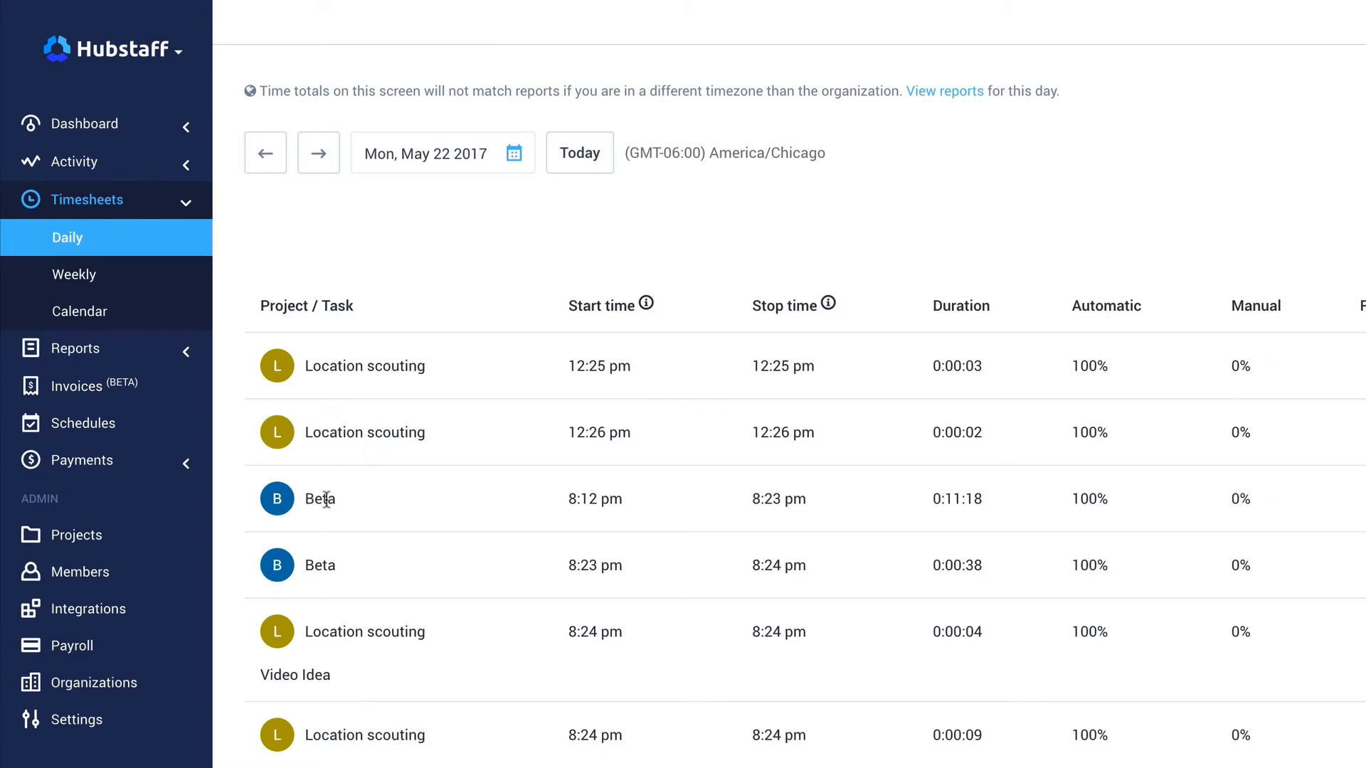
mouse_move(336, 692)
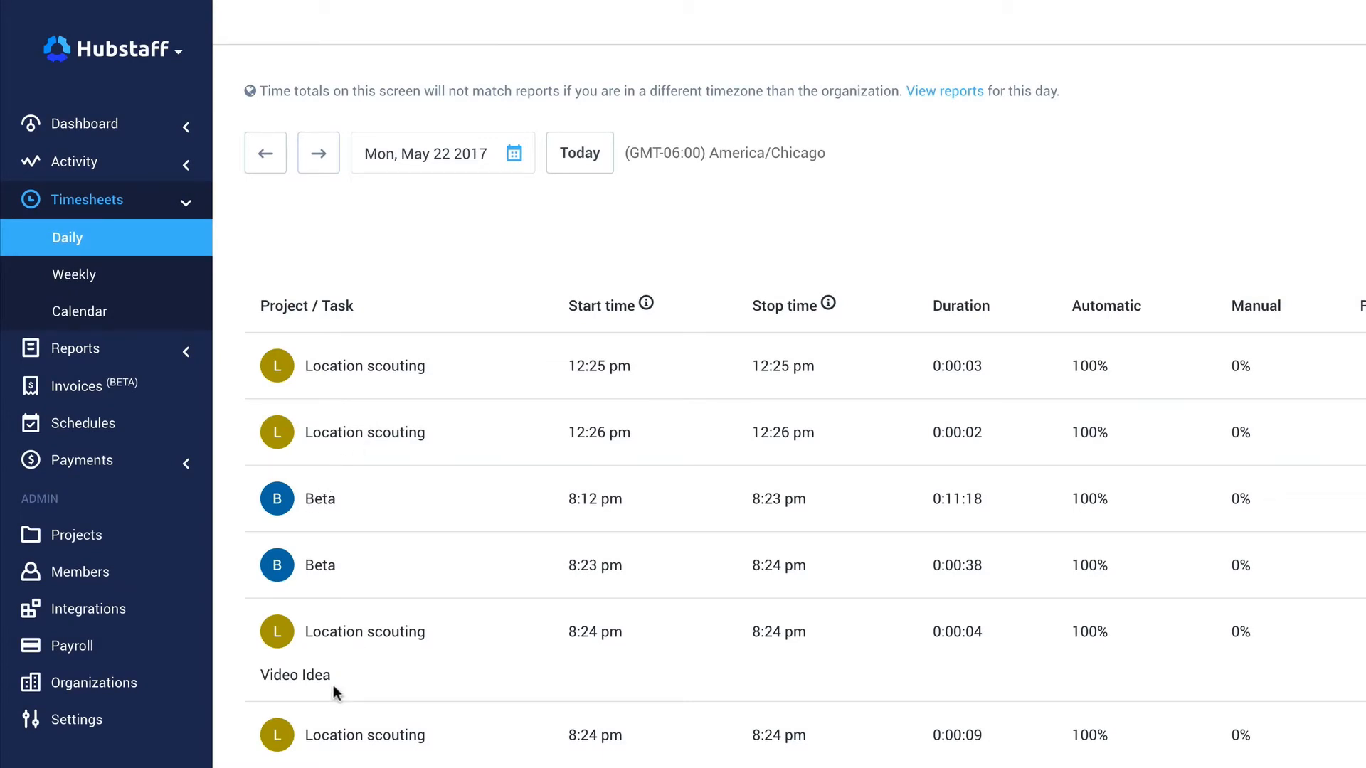